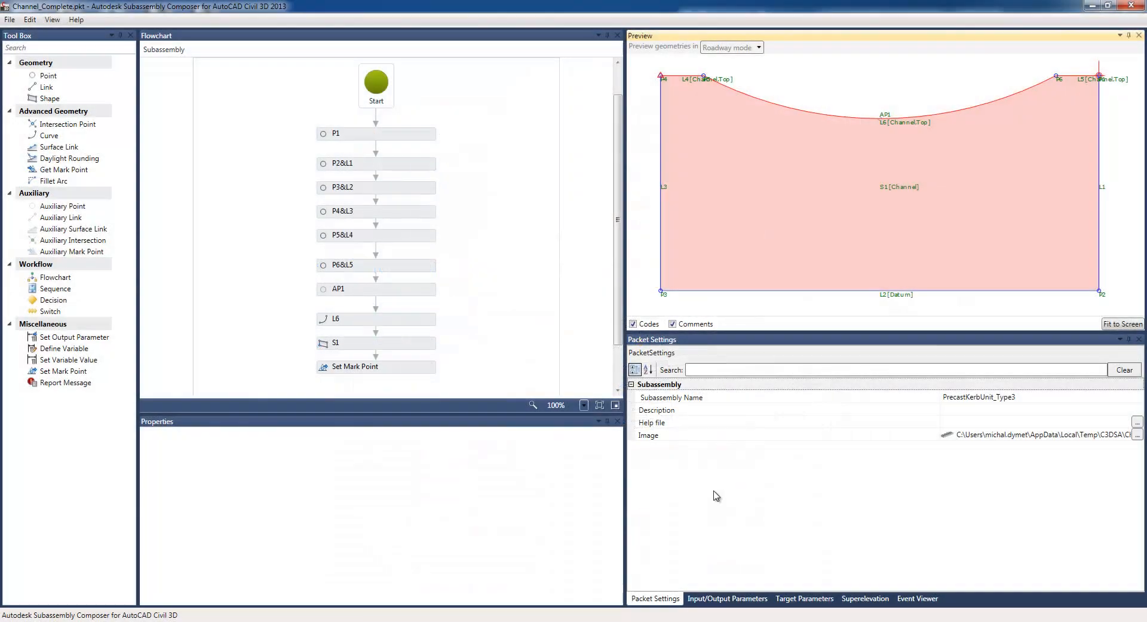
# Review the parameters, superelevation and event log panels, returning to the general settings.
pyautogui.click(726, 598)
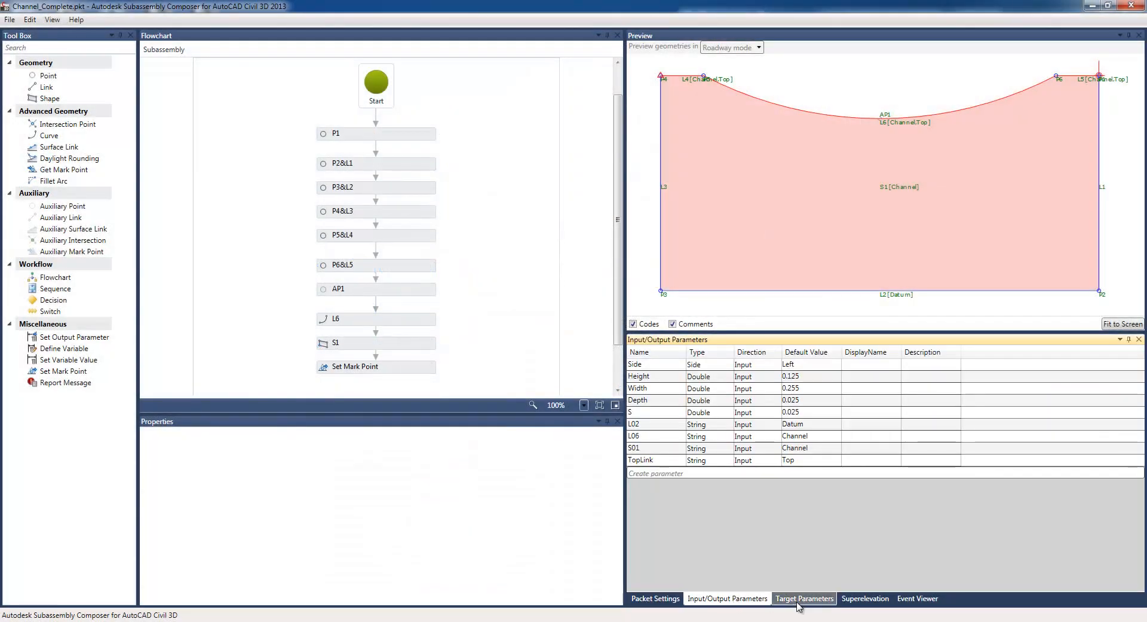
pyautogui.click(864, 598)
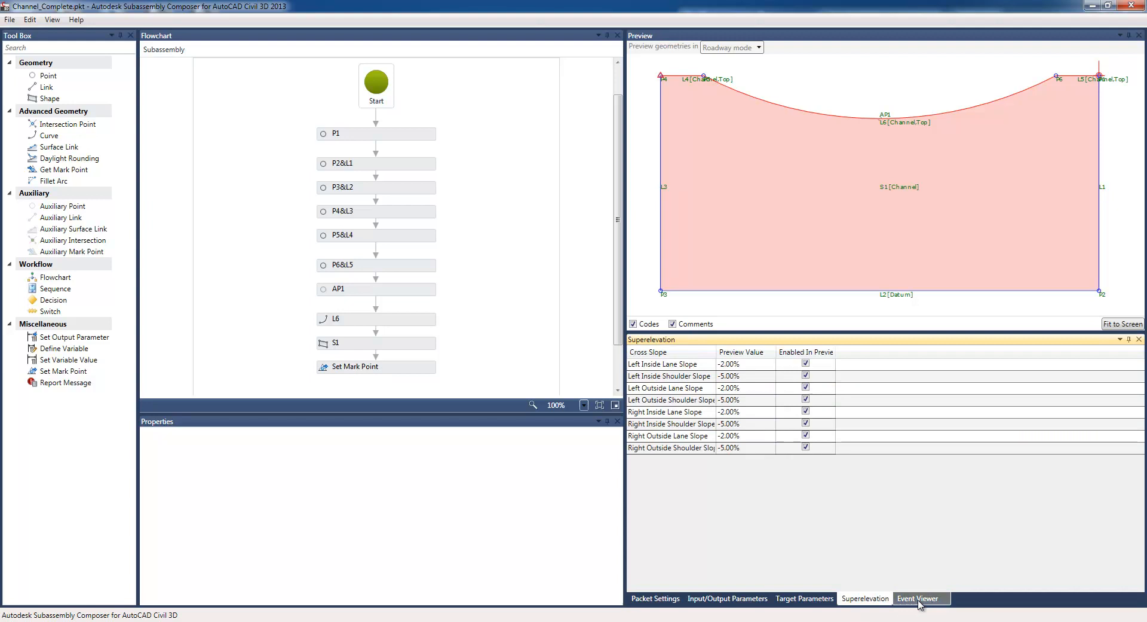
pyautogui.click(654, 597)
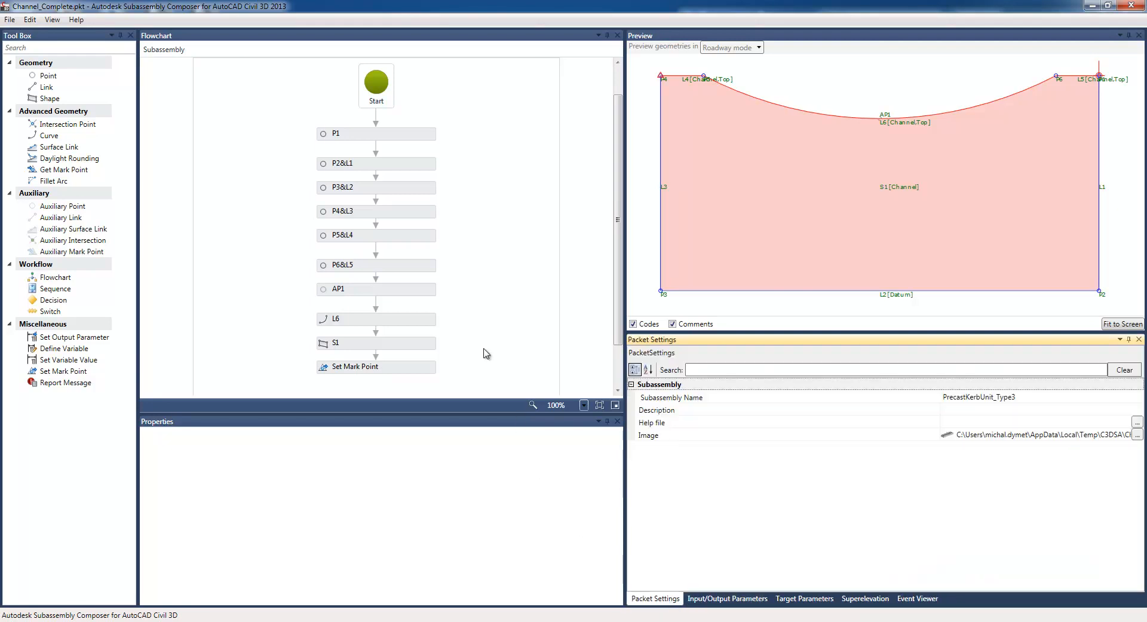
pyautogui.click(48, 75)
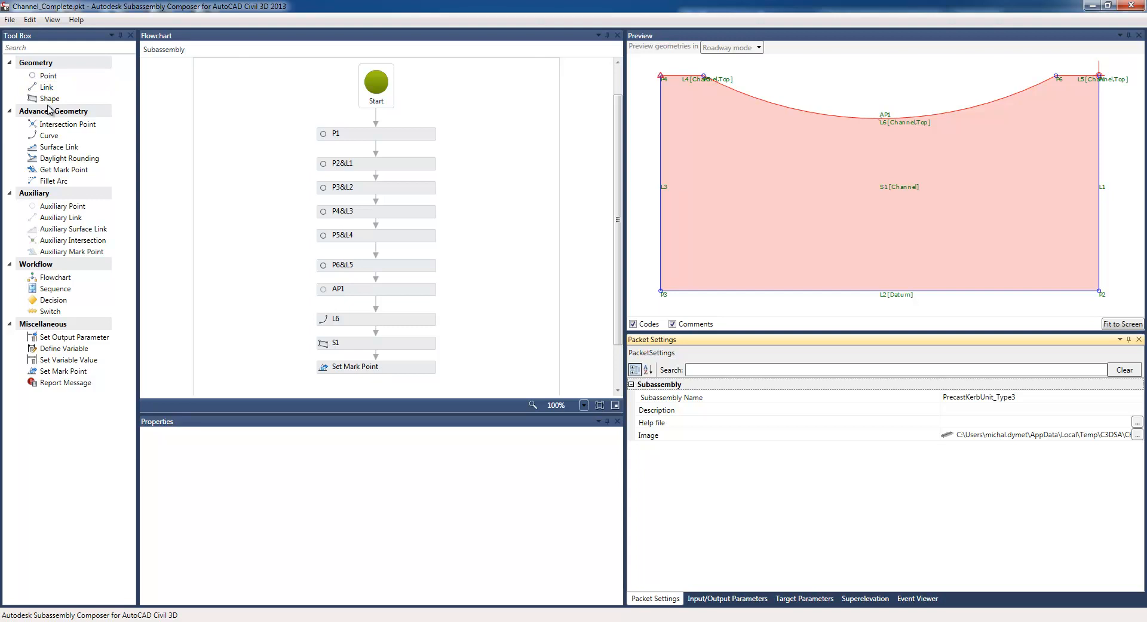
# Start a new subassembly with point P1 and point P2 at Delta Y -0.18 below it.
pyautogui.click(10, 20)
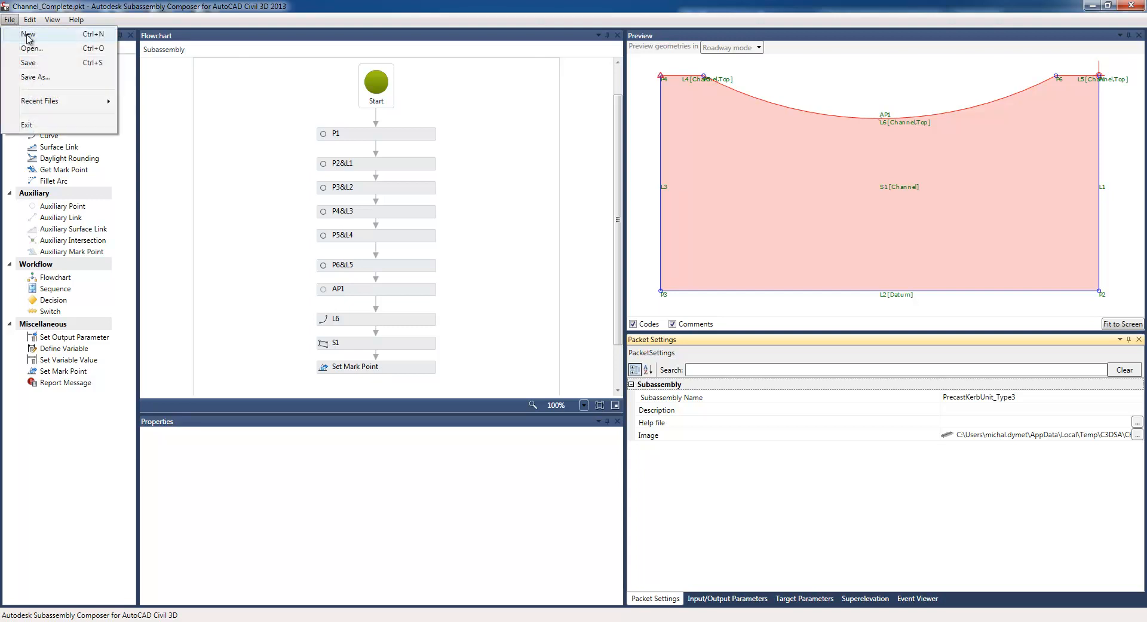
pyautogui.click(29, 33)
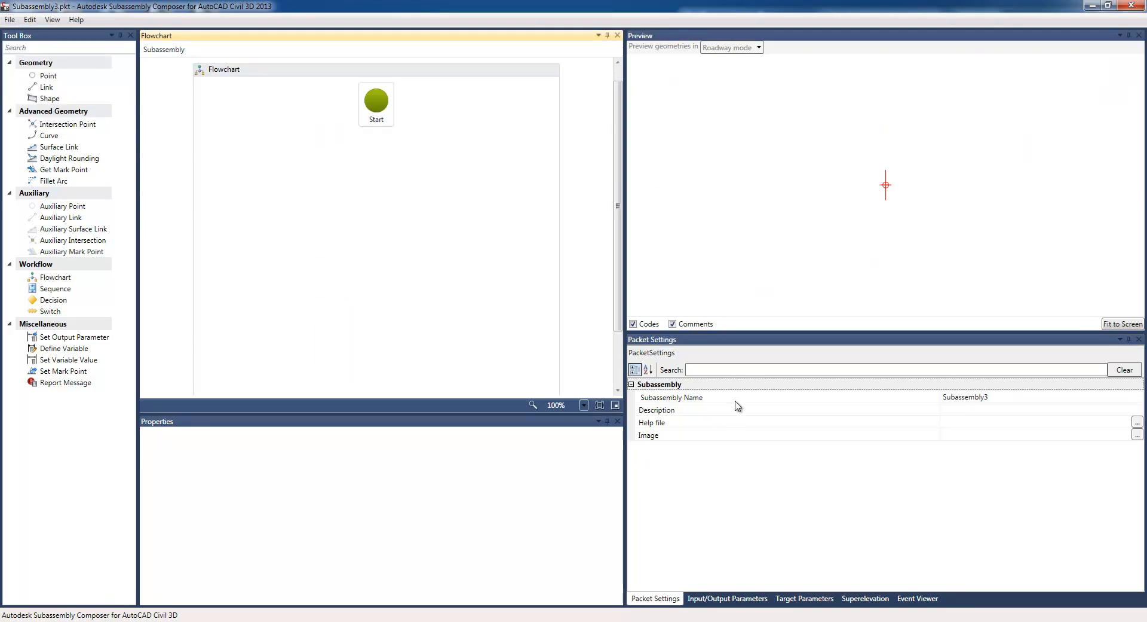
pyautogui.moveTo(282, 271)
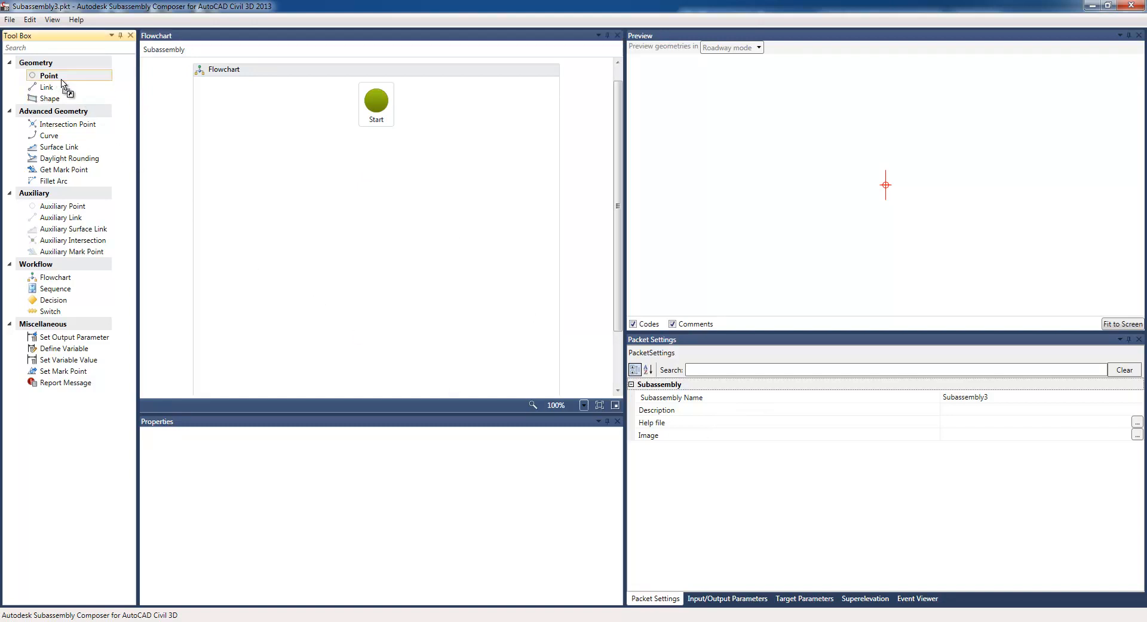
pyautogui.click(49, 75)
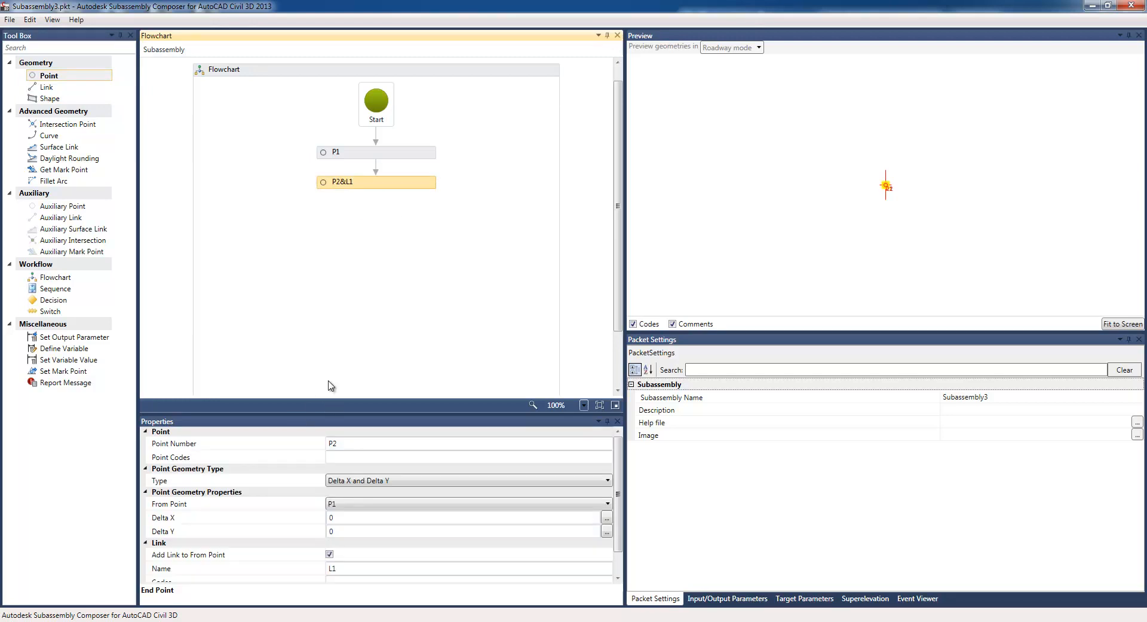
pyautogui.moveTo(371, 547)
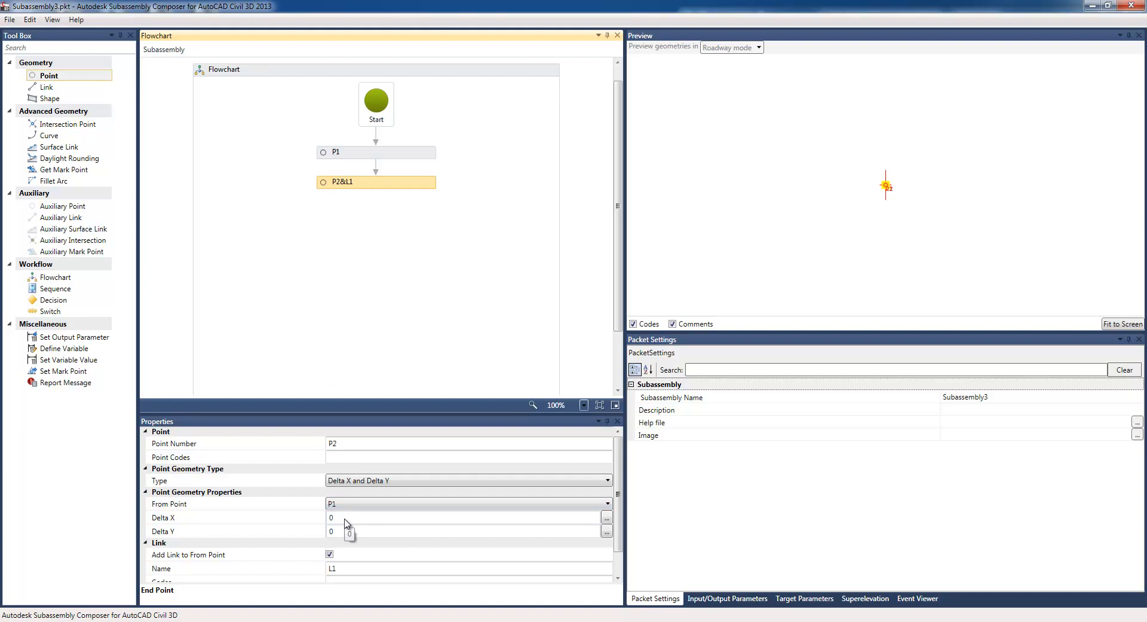
pyautogui.moveTo(344, 522)
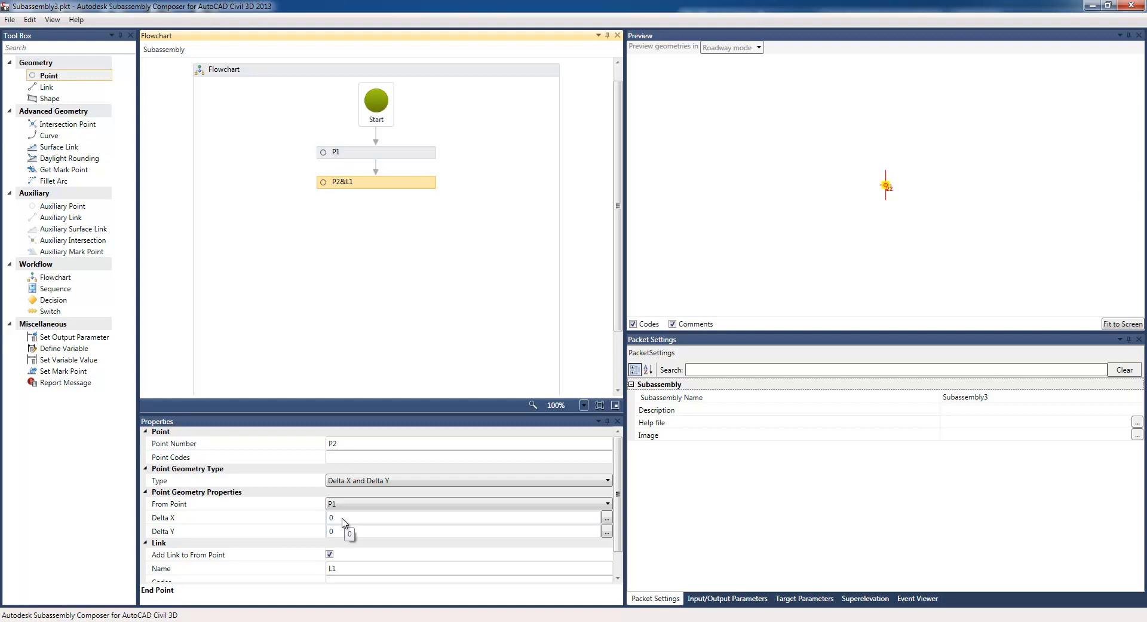
pyautogui.click(468, 531)
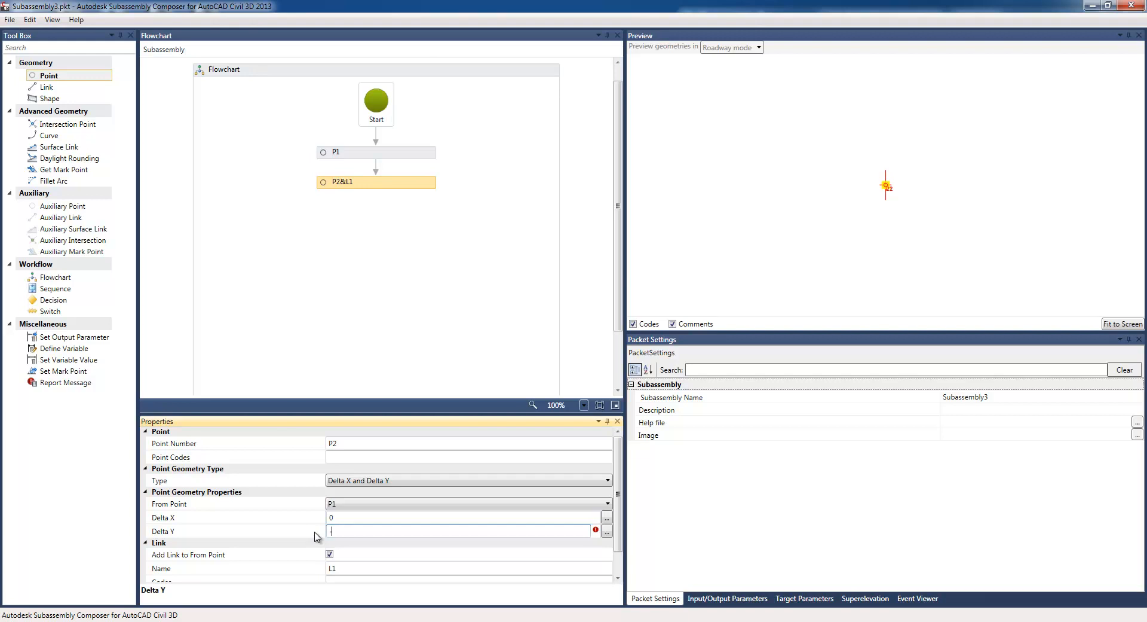
pyautogui.write('-0.18')
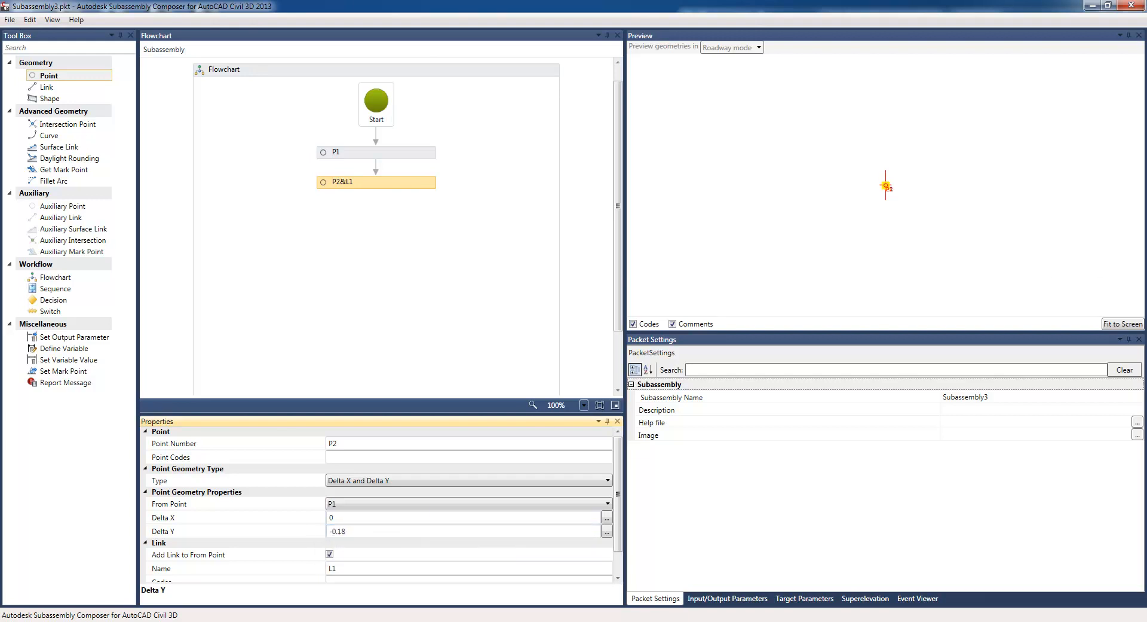
pyautogui.moveTo(1100, 330)
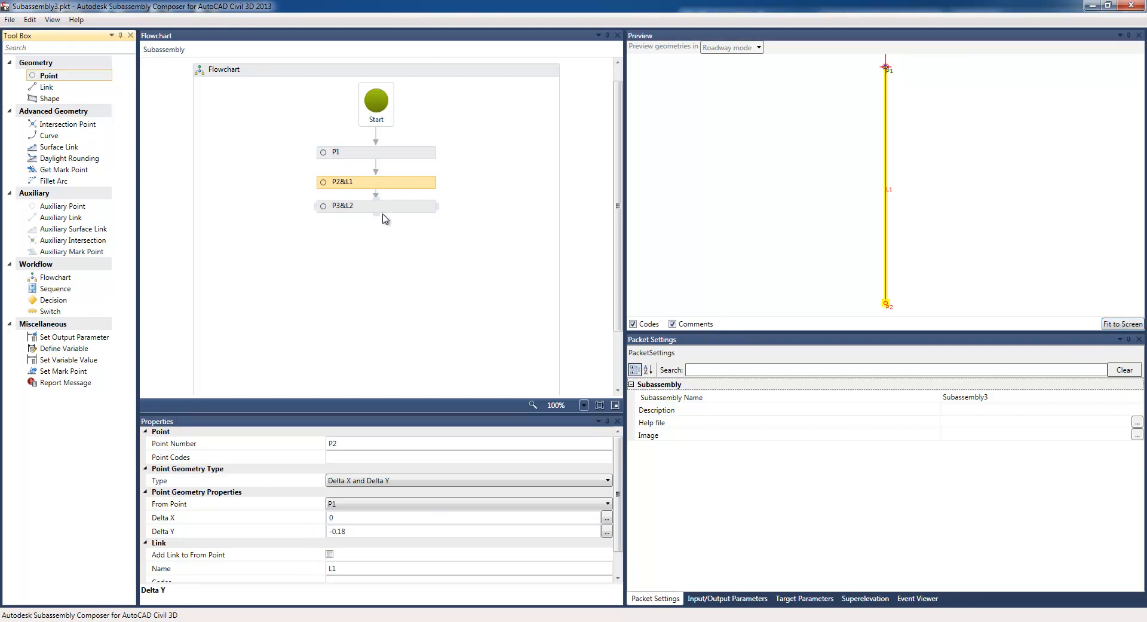
# Offset point P3 by Delta X -0.15 and make link L5 start at P5 to close the outline.
pyautogui.click(375, 206)
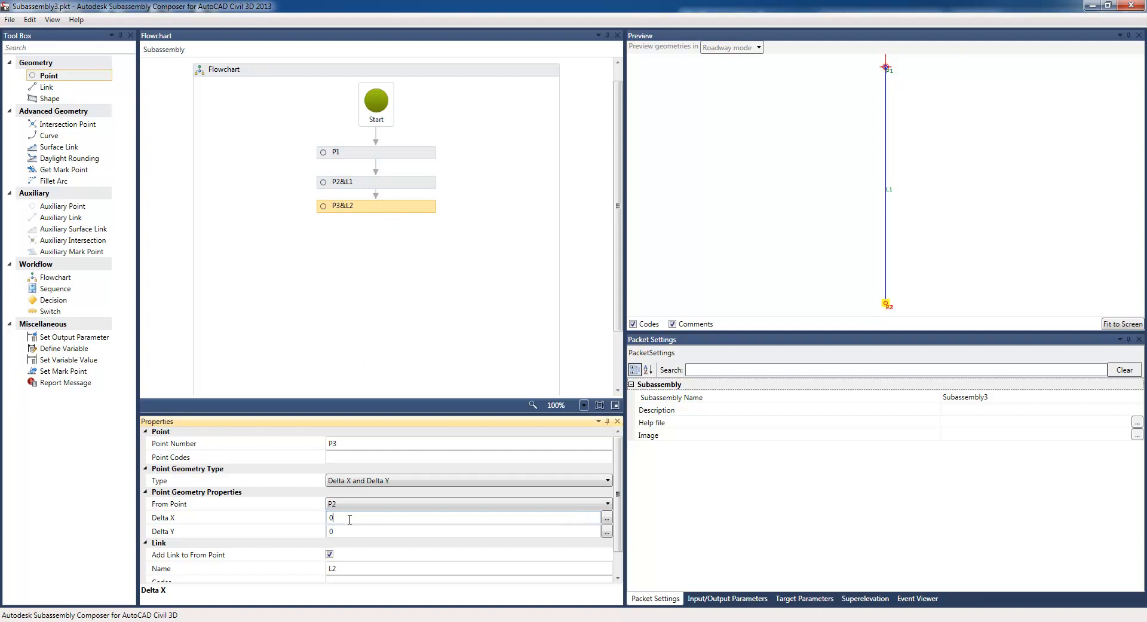
pyautogui.moveTo(286, 511)
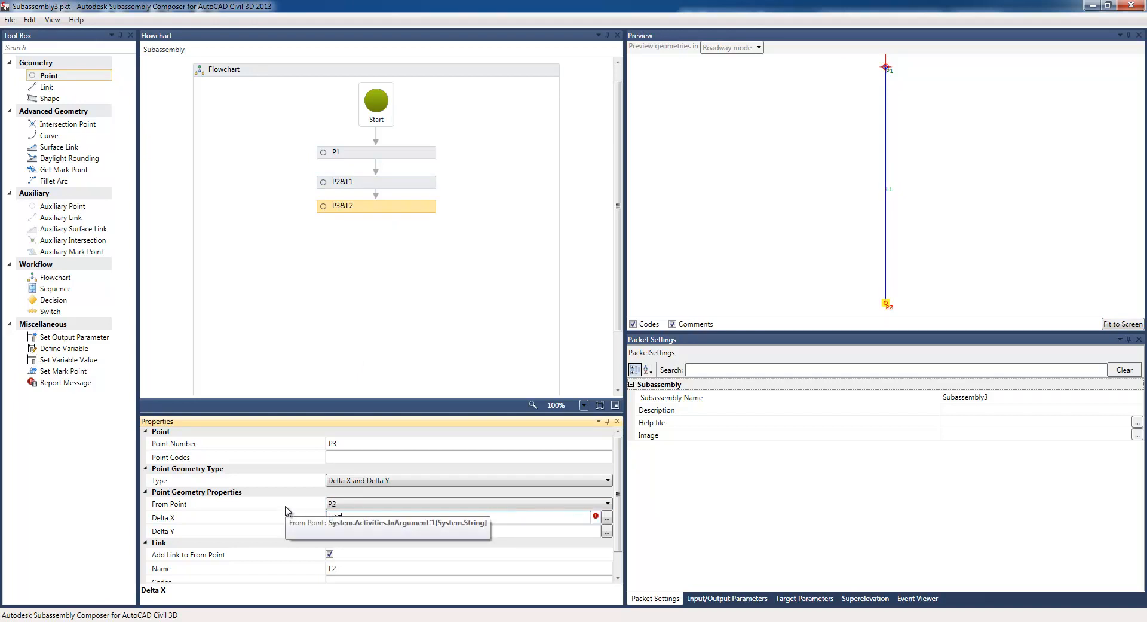
pyautogui.write('-0.15')
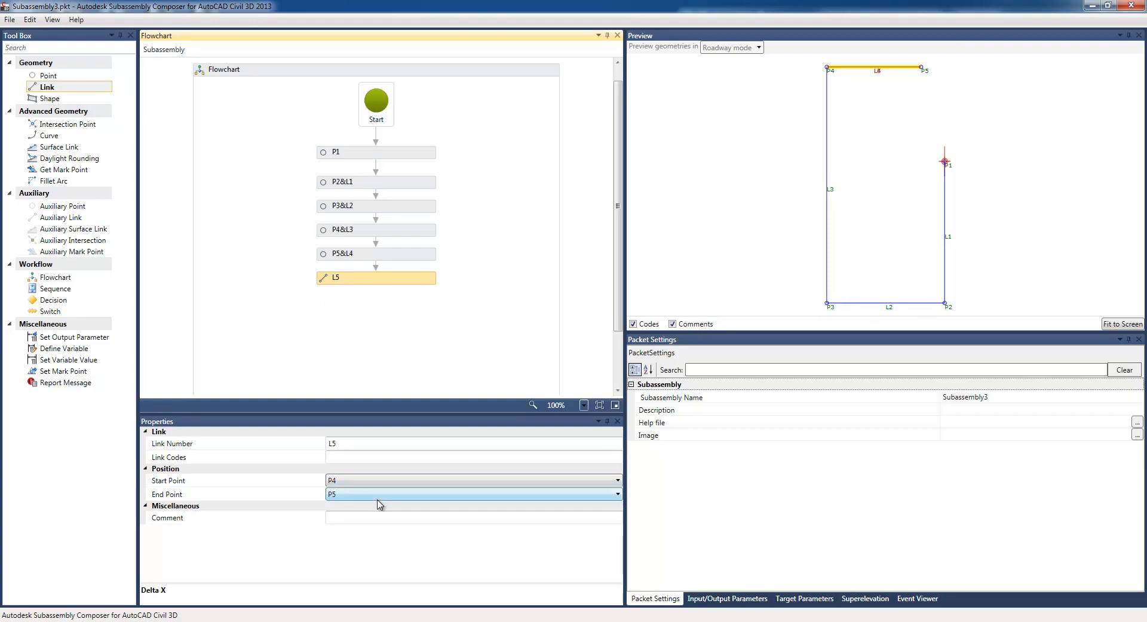
pyautogui.click(617, 481)
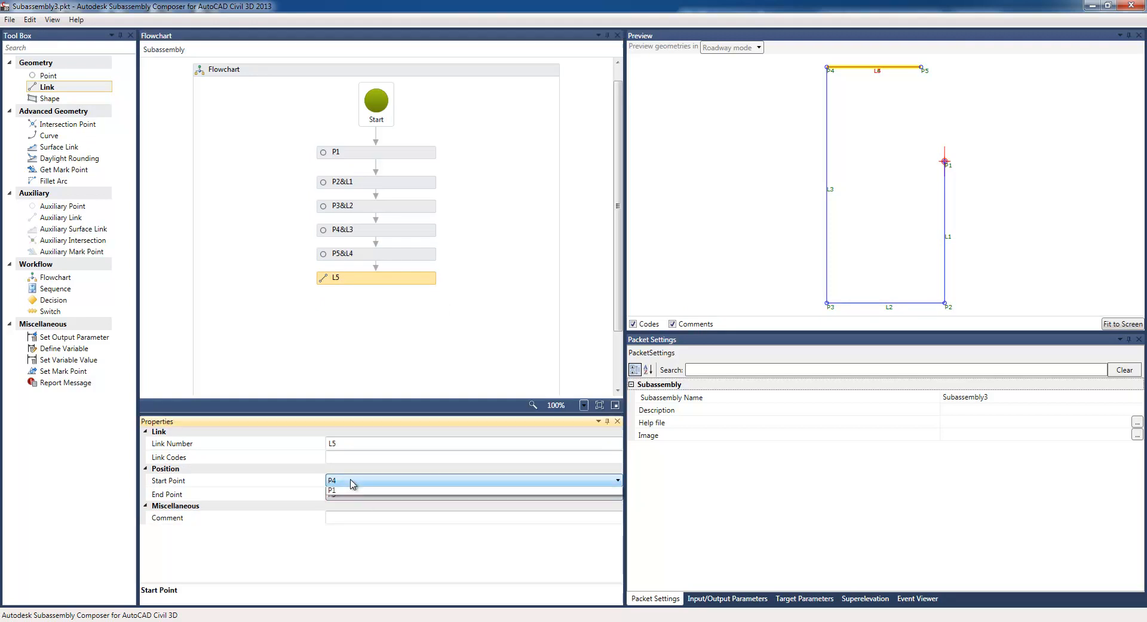
pyautogui.click(352, 480)
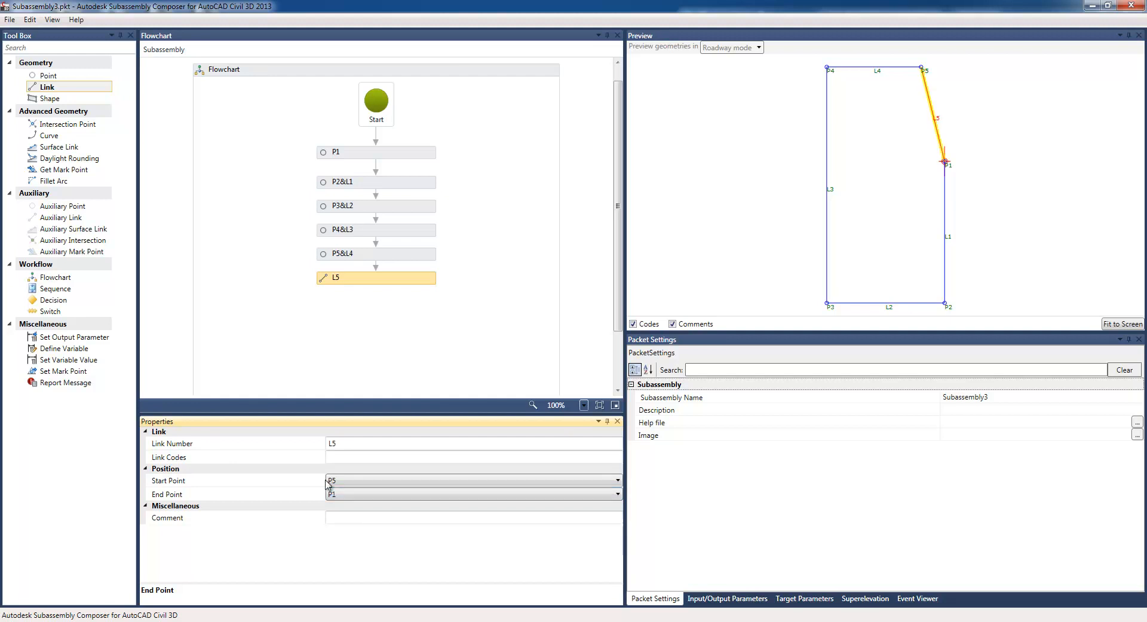
pyautogui.moveTo(289, 285)
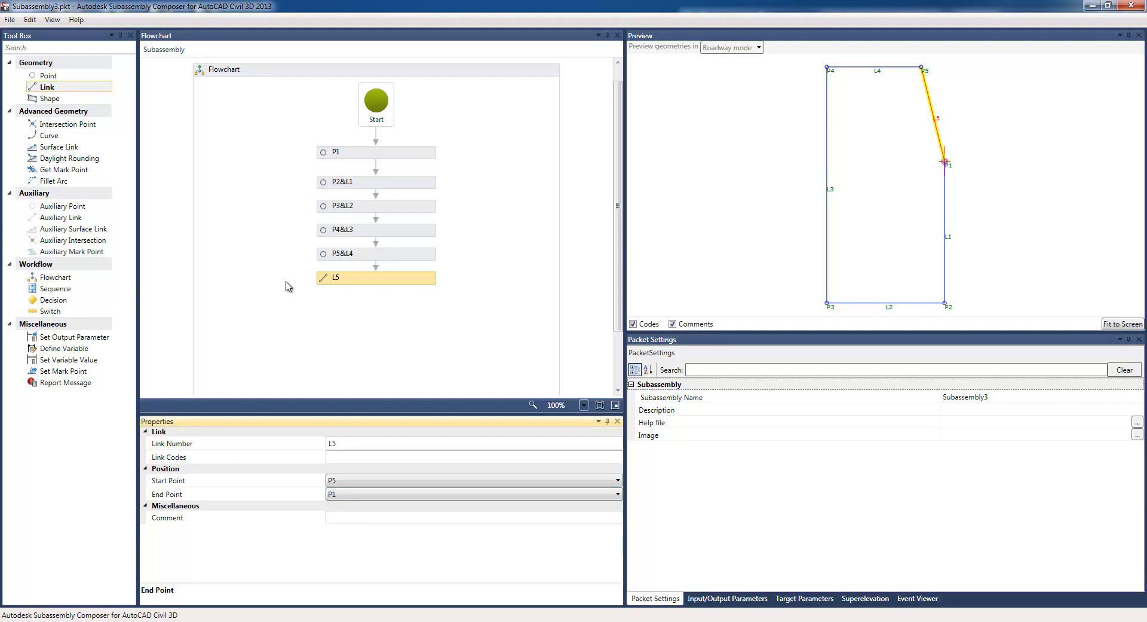
pyautogui.moveTo(312, 303)
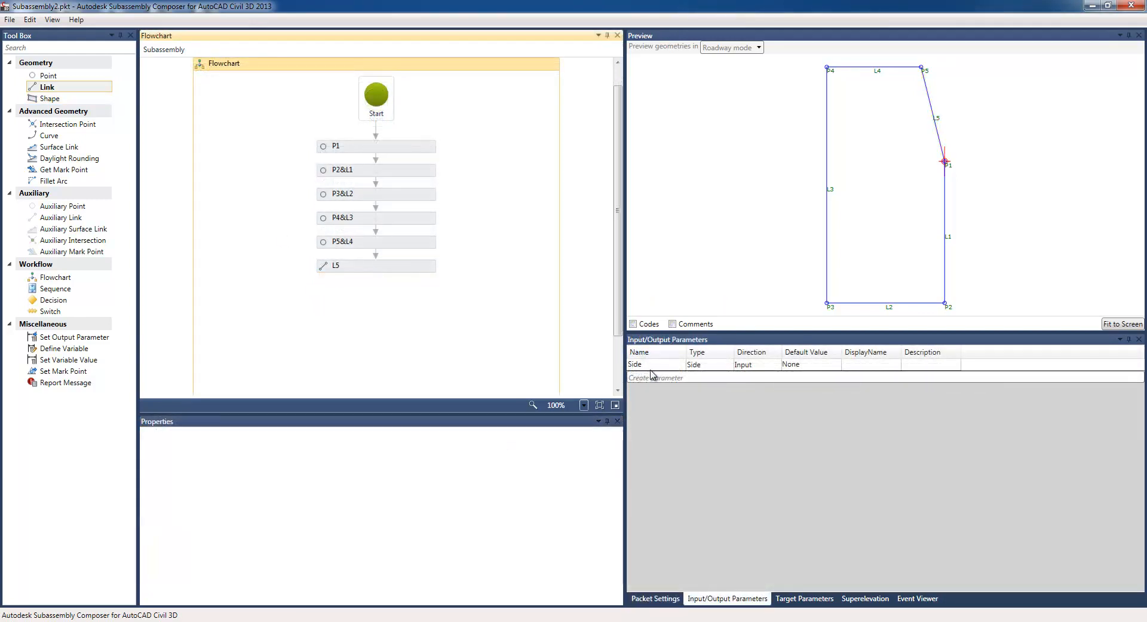
# Create string input parameter L01 with default value Top.Kerb.
pyautogui.click(657, 376)
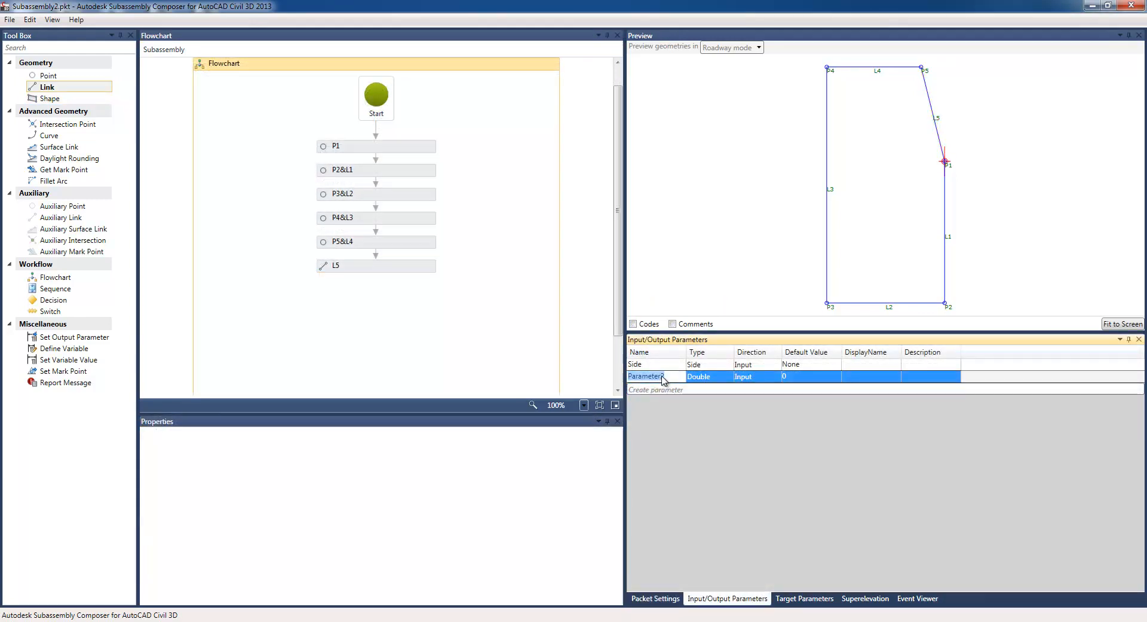
pyautogui.write('L01')
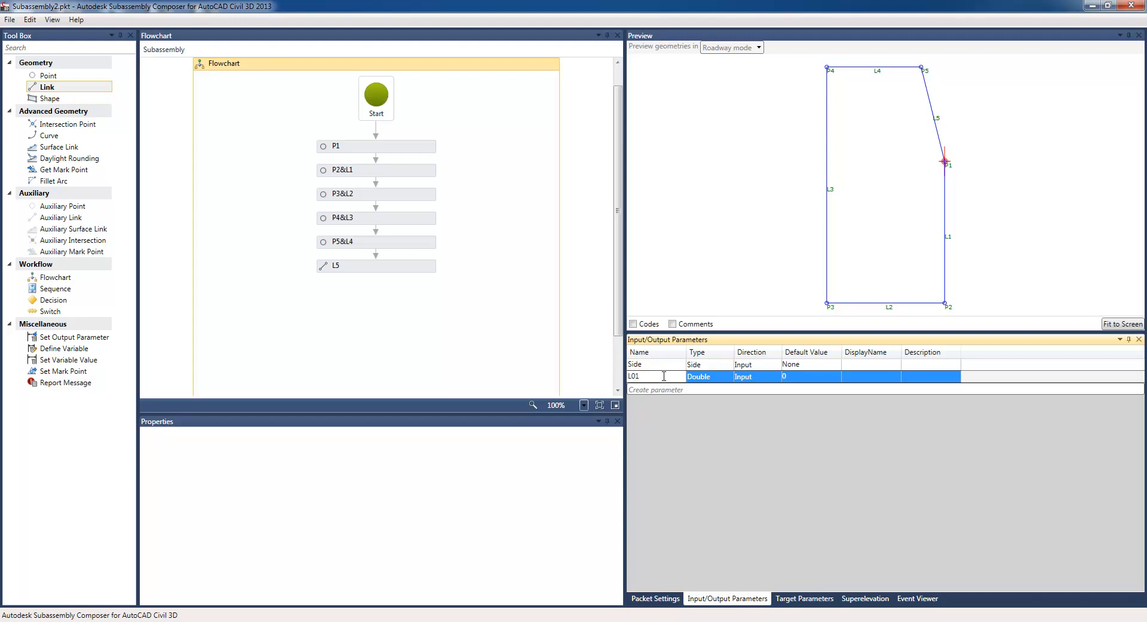
pyautogui.click(728, 377)
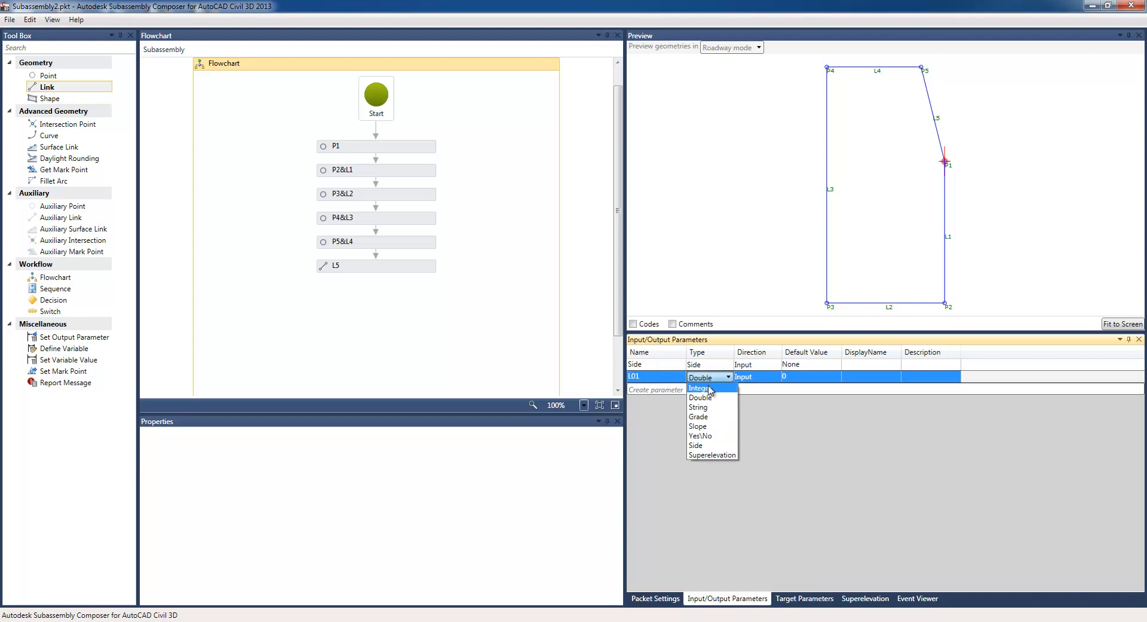
pyautogui.click(698, 406)
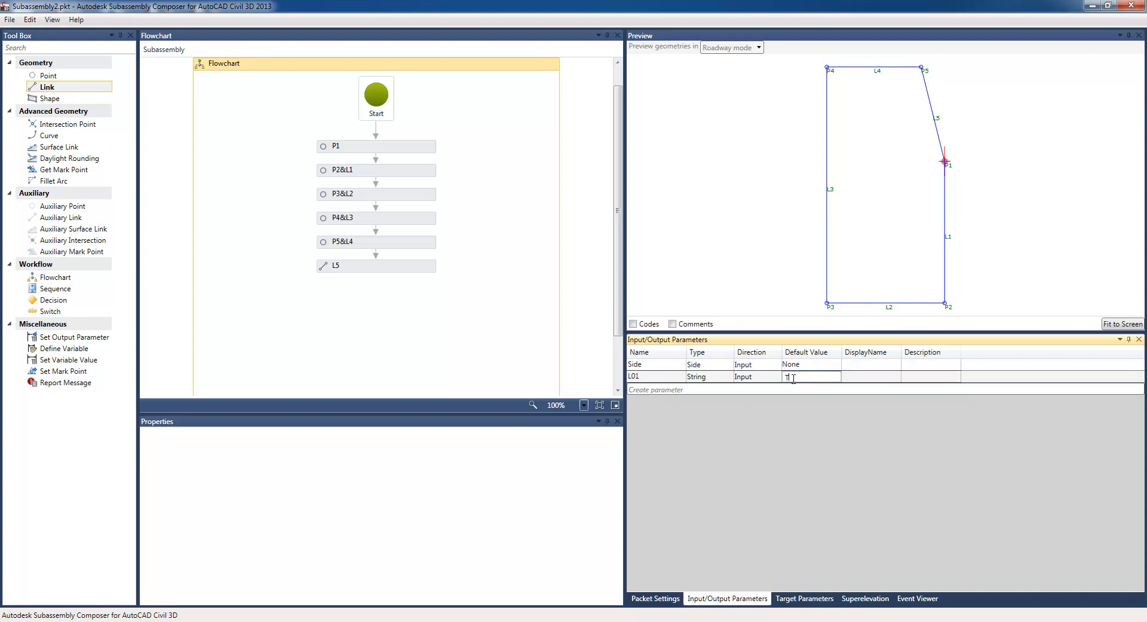
pyautogui.write('op Kerb')
pyautogui.write('P01')
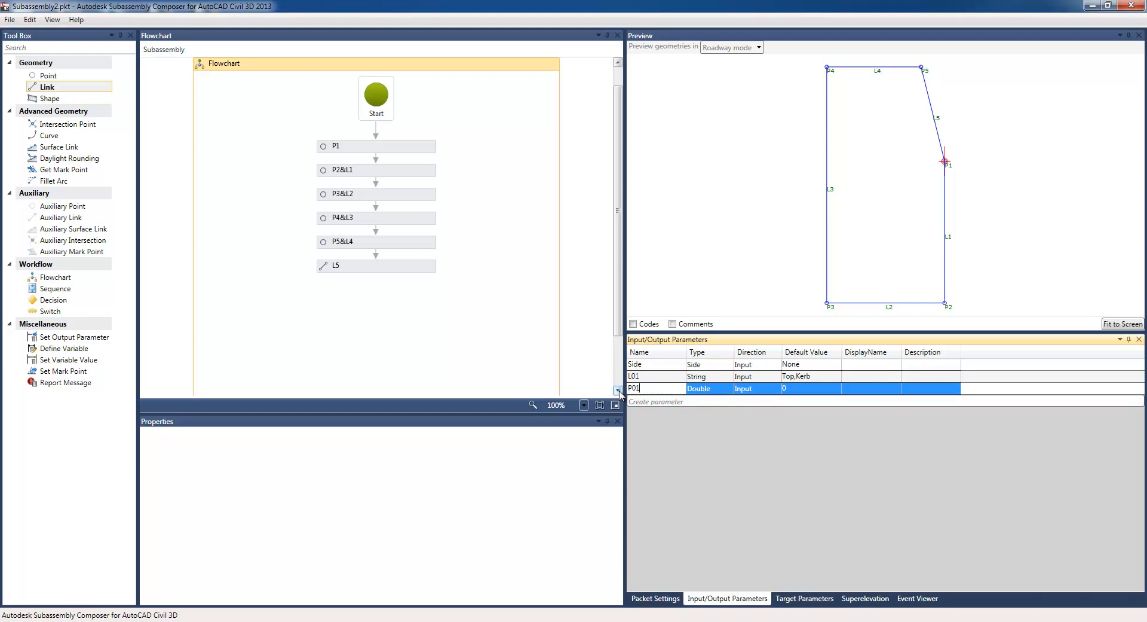
# Make P01 a string parameter with default TopOfKerb, then select link L5 for coding.
pyautogui.click(709, 388)
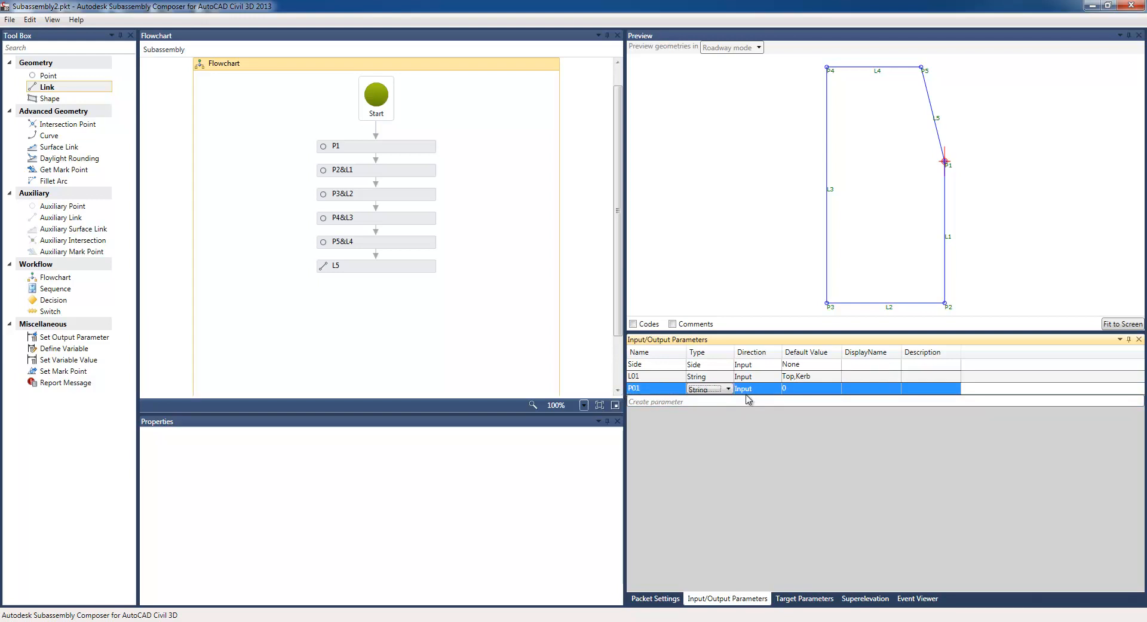
pyautogui.click(804, 388)
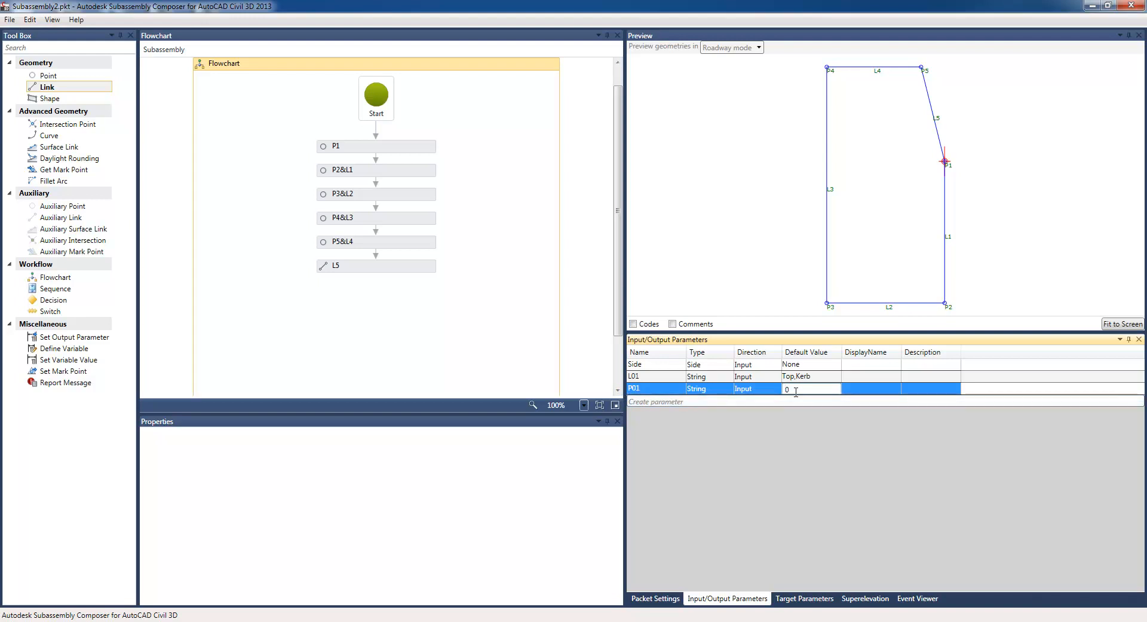
pyautogui.write('TopOfK')
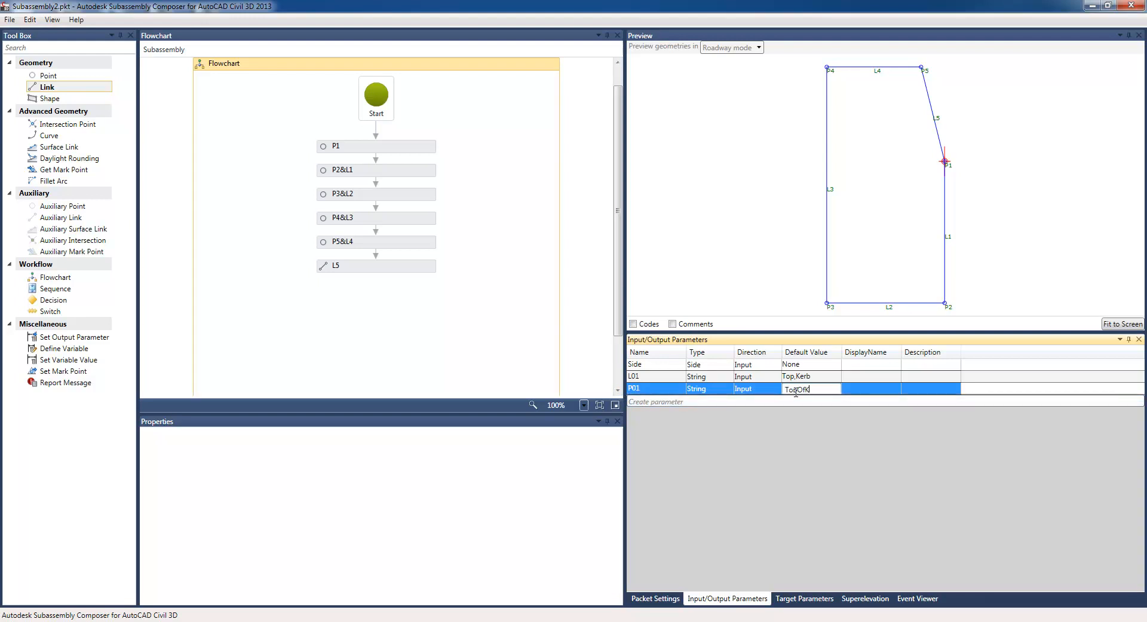
pyautogui.click(375, 266)
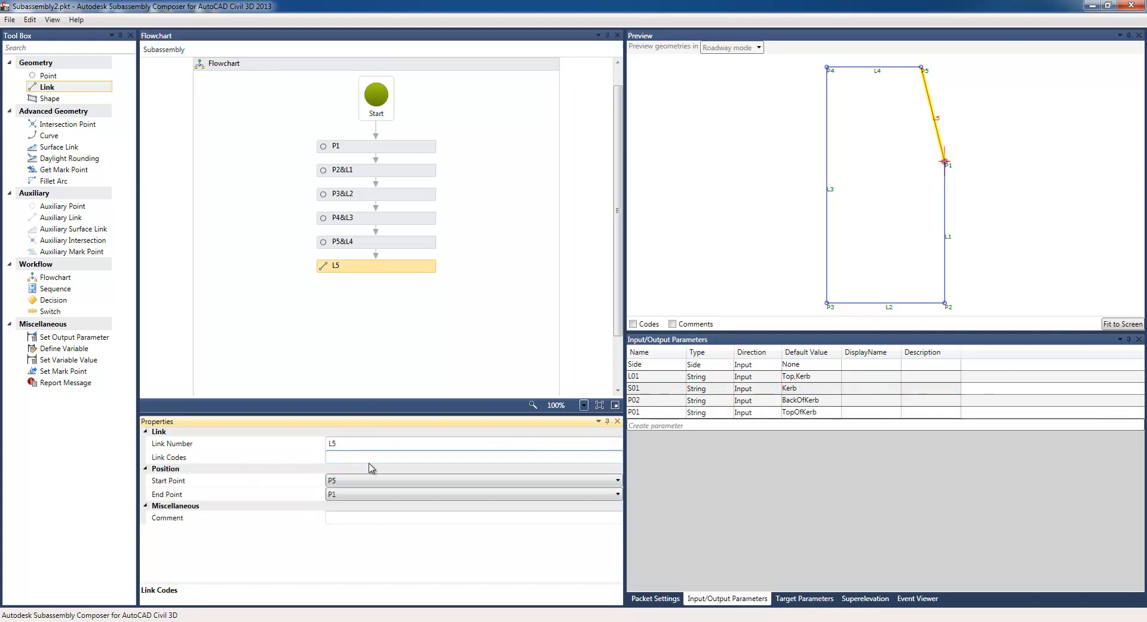
# Code links L5 and L4 with L01 (Top.Kerb), show codes, and code P5 with P01 (TopOfKerb).
pyautogui.write('L01')
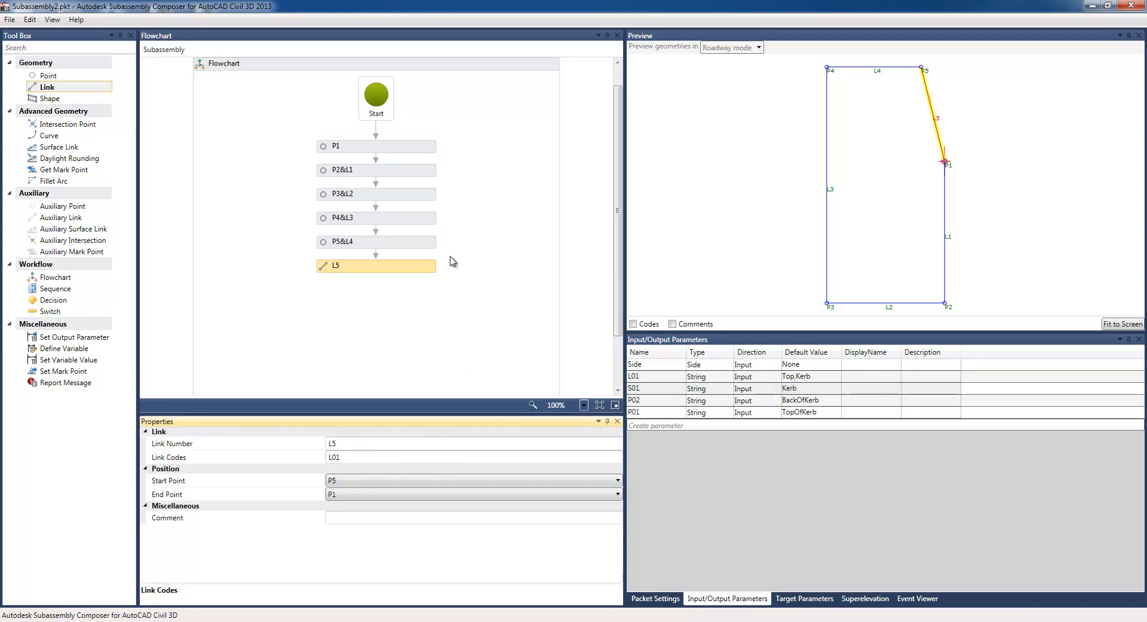
pyautogui.click(632, 324)
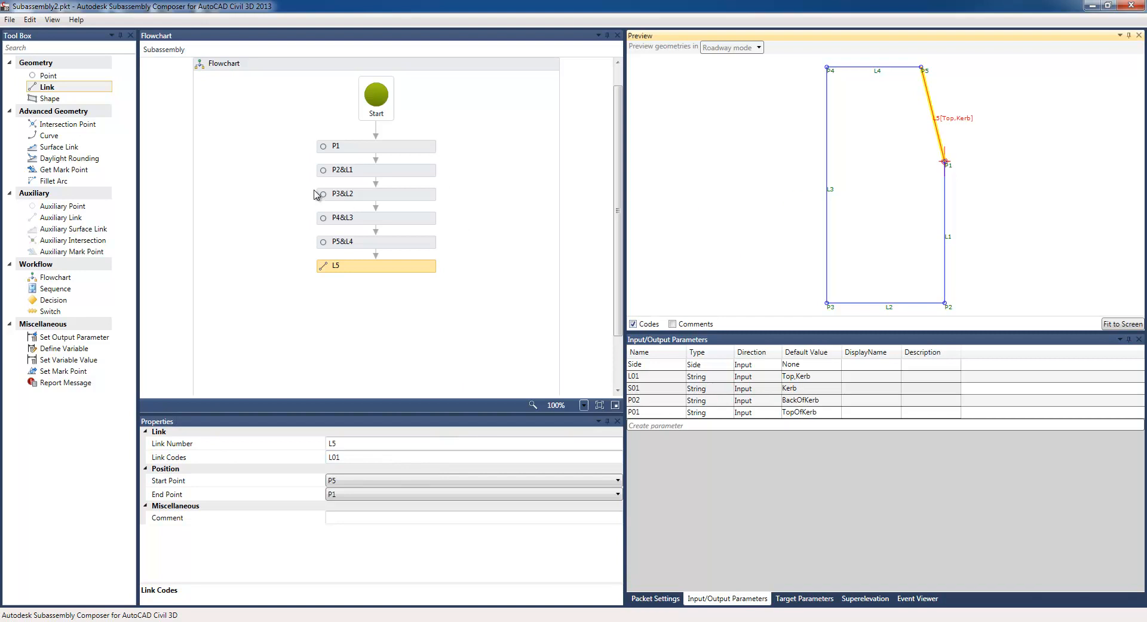
pyautogui.click(340, 242)
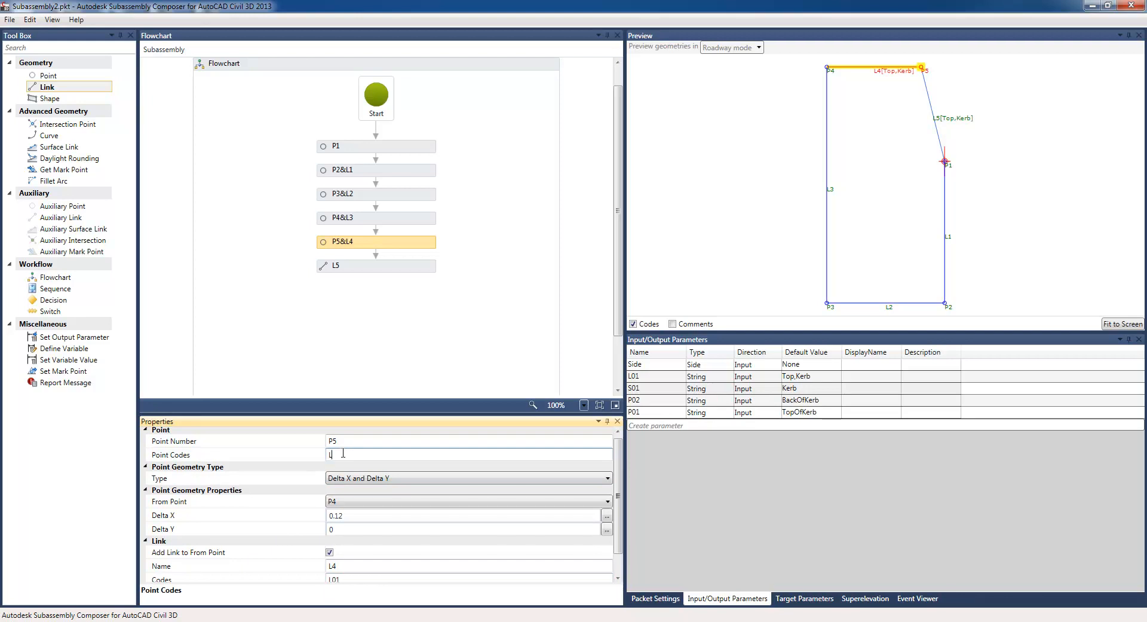
pyautogui.write('P01')
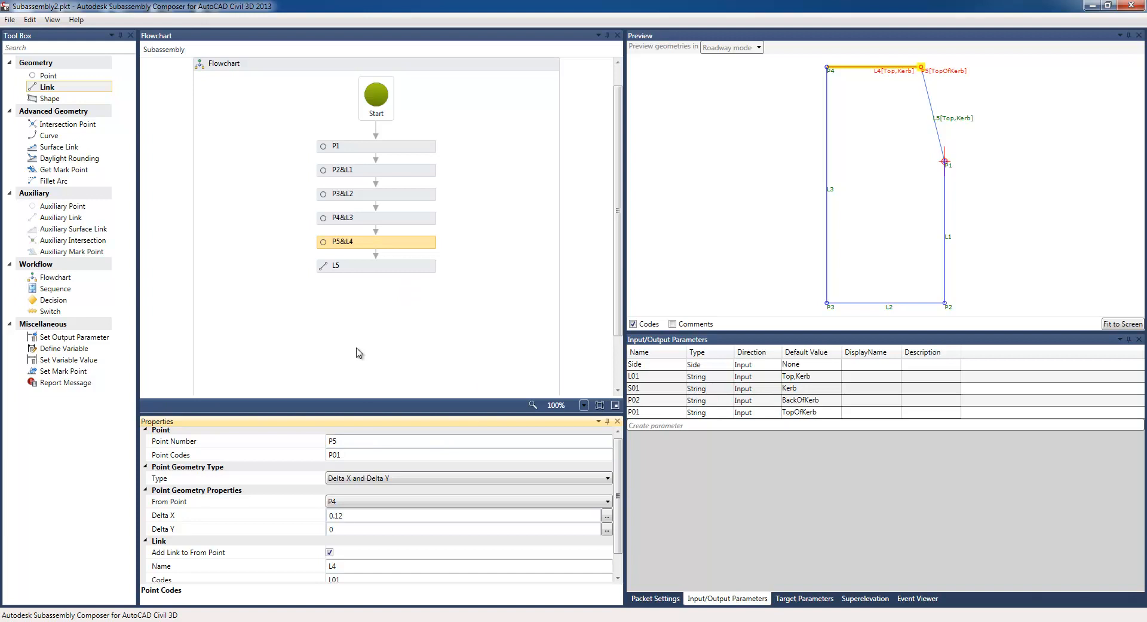
# Code point P4 with P02 (BackOfKerb) and add shape S1 to the flowchart.
pyautogui.click(375, 217)
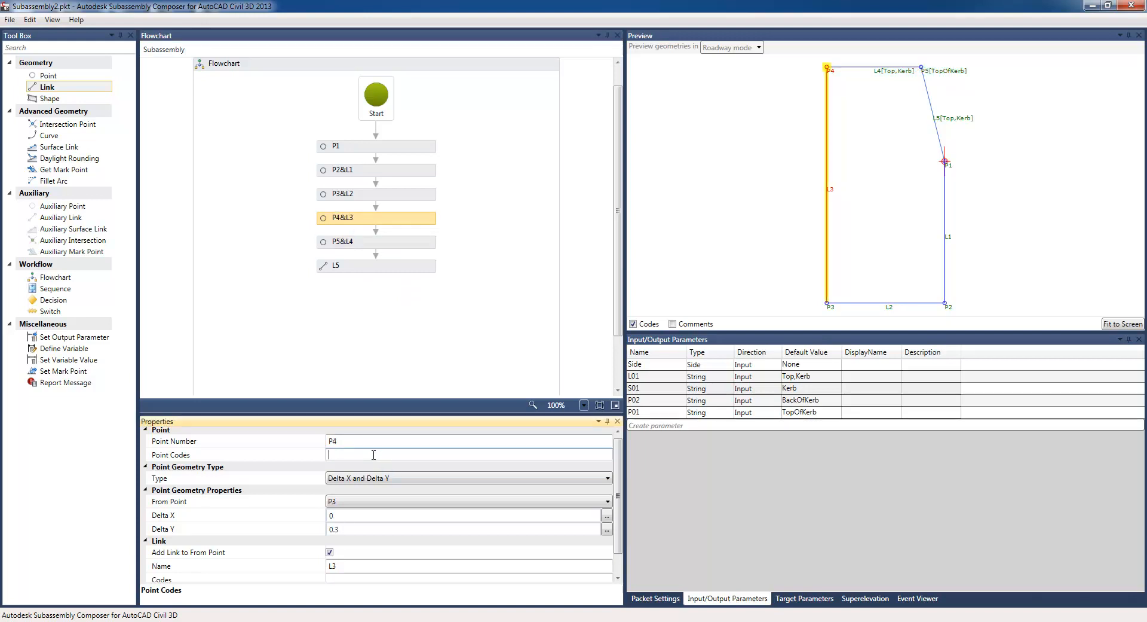
pyautogui.write('P02')
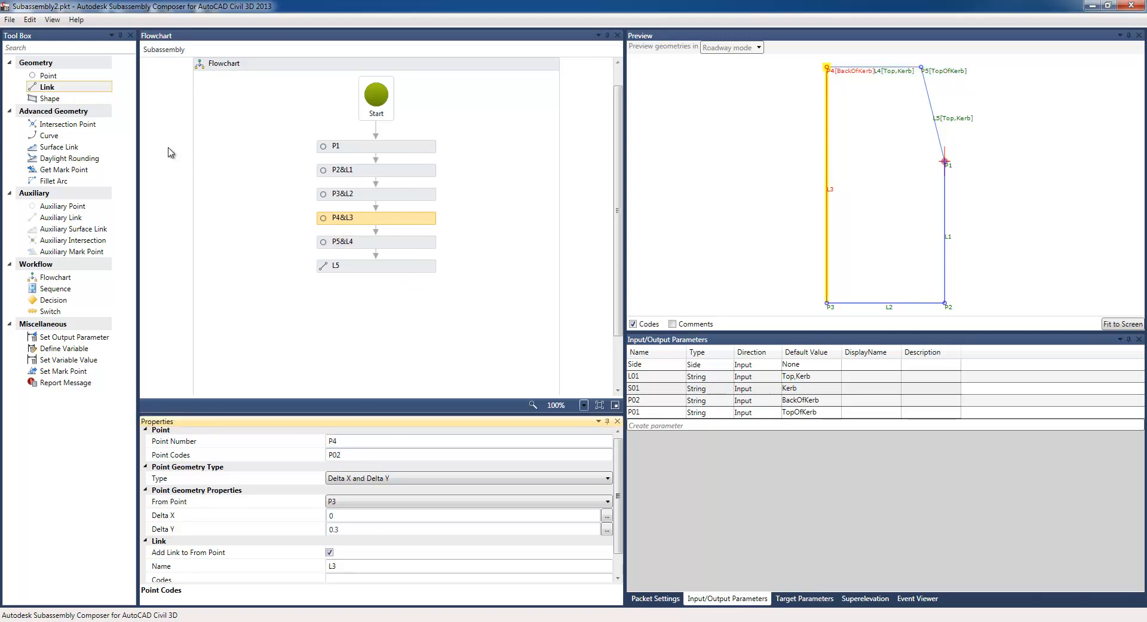
pyautogui.click(47, 98)
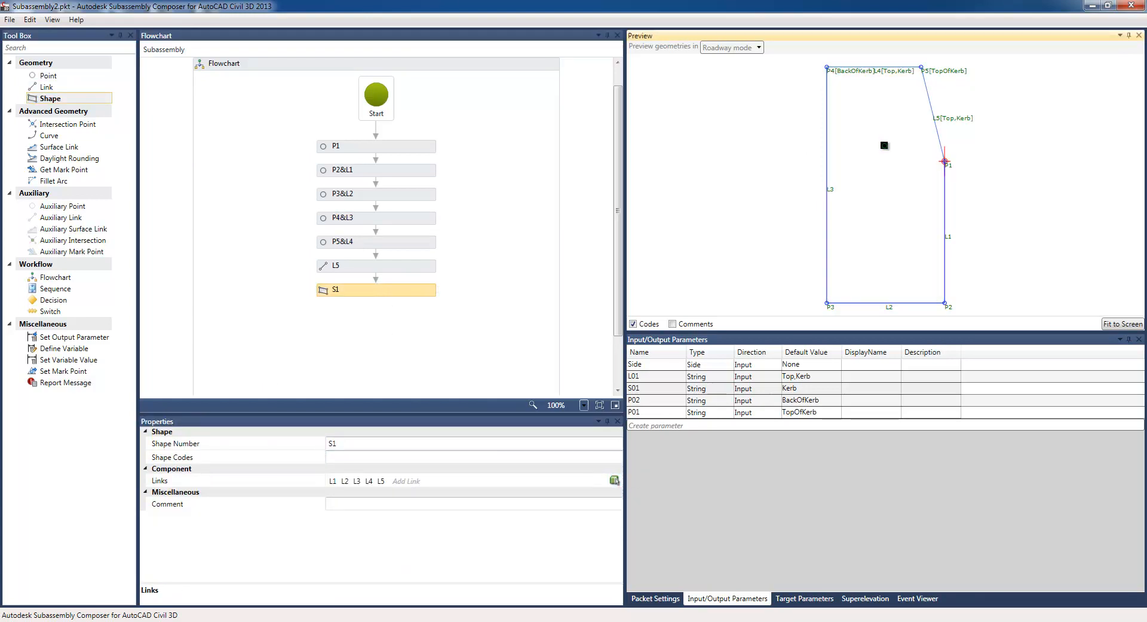
# Give shape S1 the shape code S01 (Kerb).
pyautogui.click(472, 456)
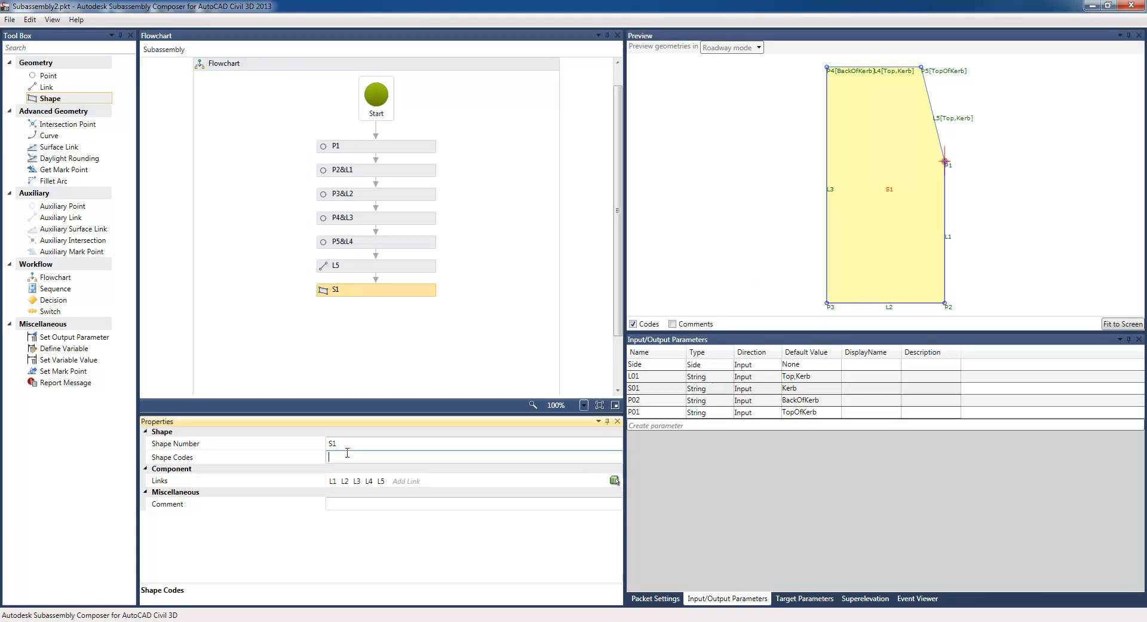
pyautogui.write('S01')
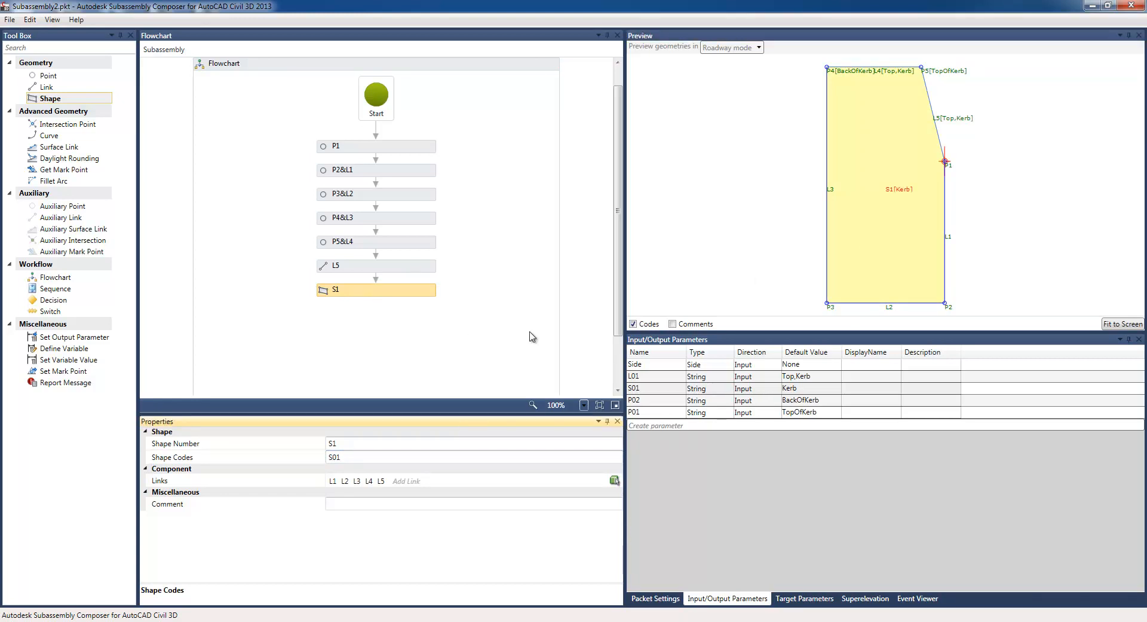
pyautogui.moveTo(862, 431)
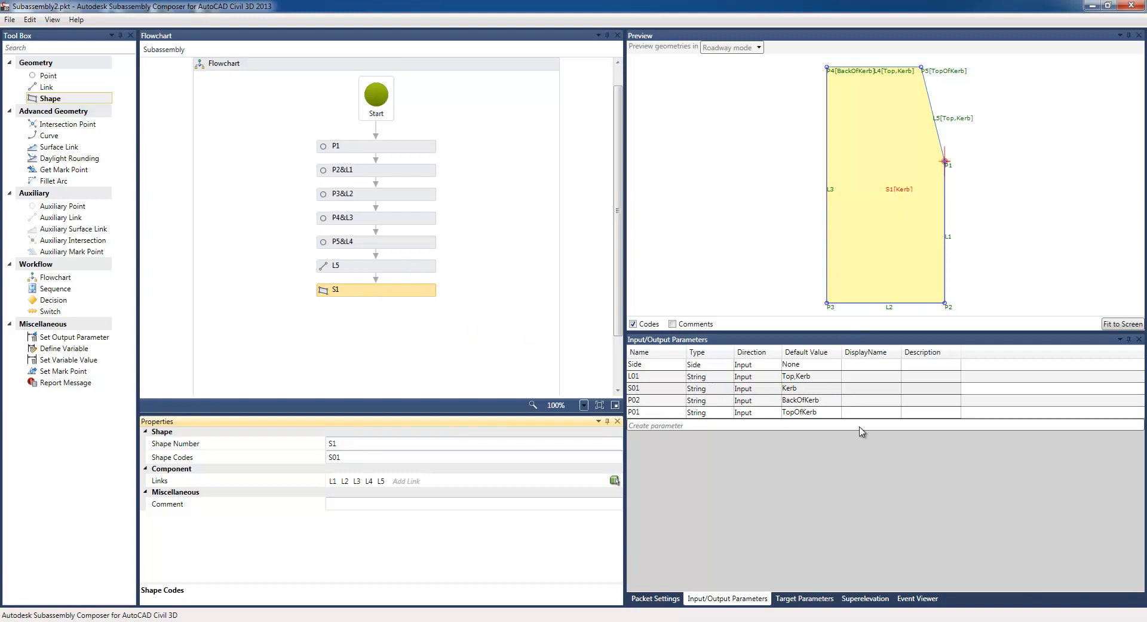
pyautogui.moveTo(836, 497)
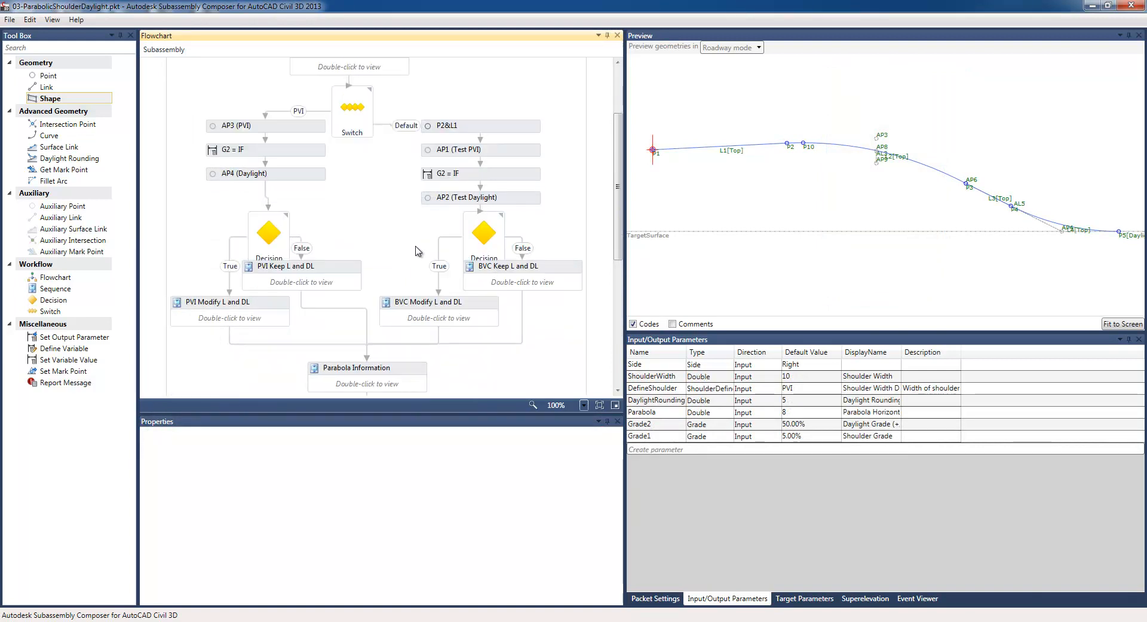
# Review the example flowchart before switching to the Civil 3D drawing.
pyautogui.click(351, 108)
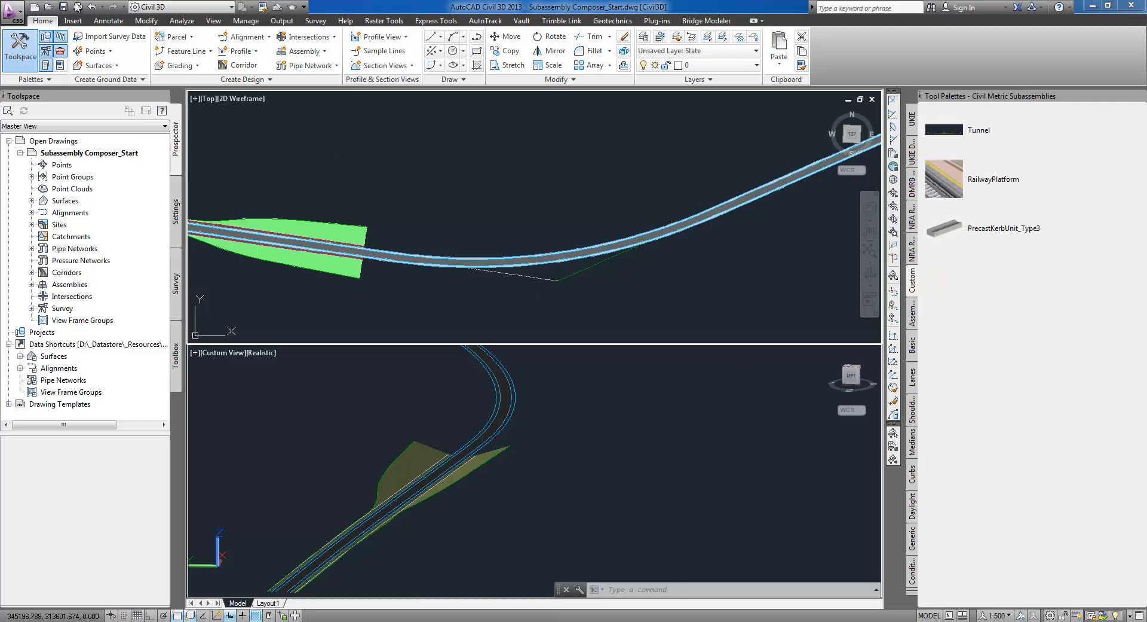
# Import D:\_Datastore\Civil3D\_Subassemblies\RailTunnel_Complete.pkt into the Custom tool palette.
pyautogui.click(72, 21)
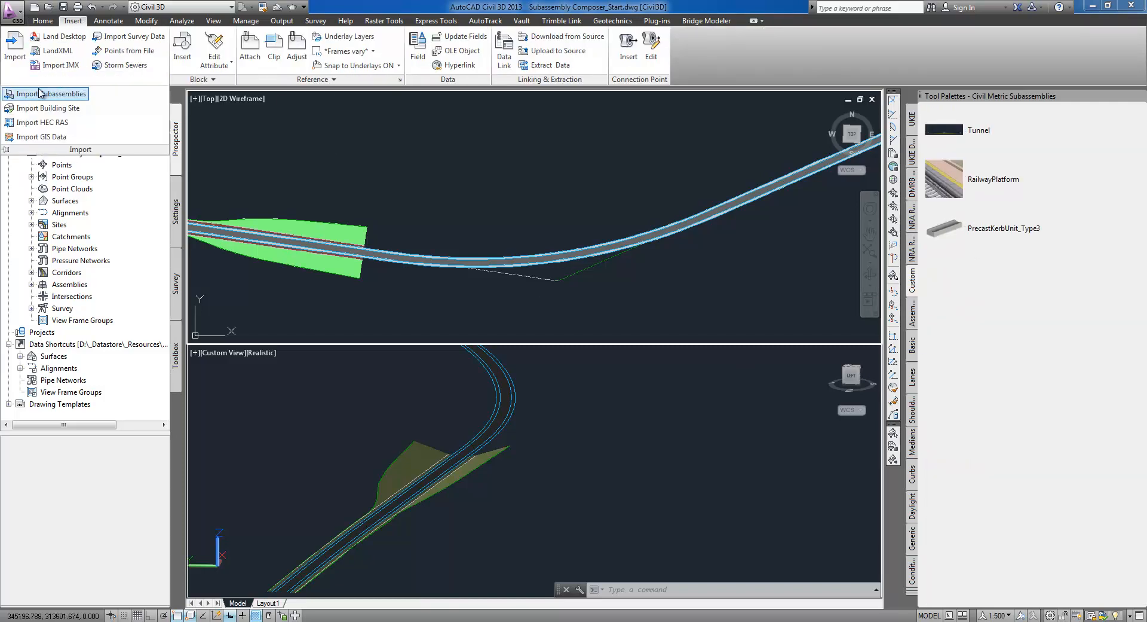
pyautogui.click(51, 93)
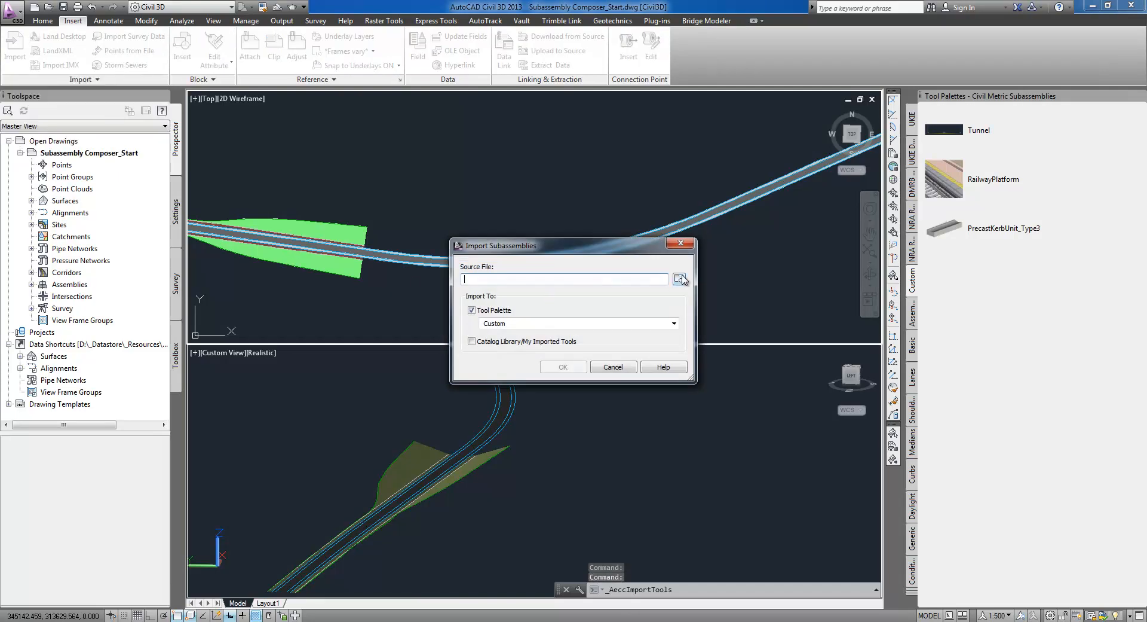
pyautogui.write('D:\\_Datastore\\Civil3D\\_Subassemblies\\RailTunnel_Complete.pkt;')
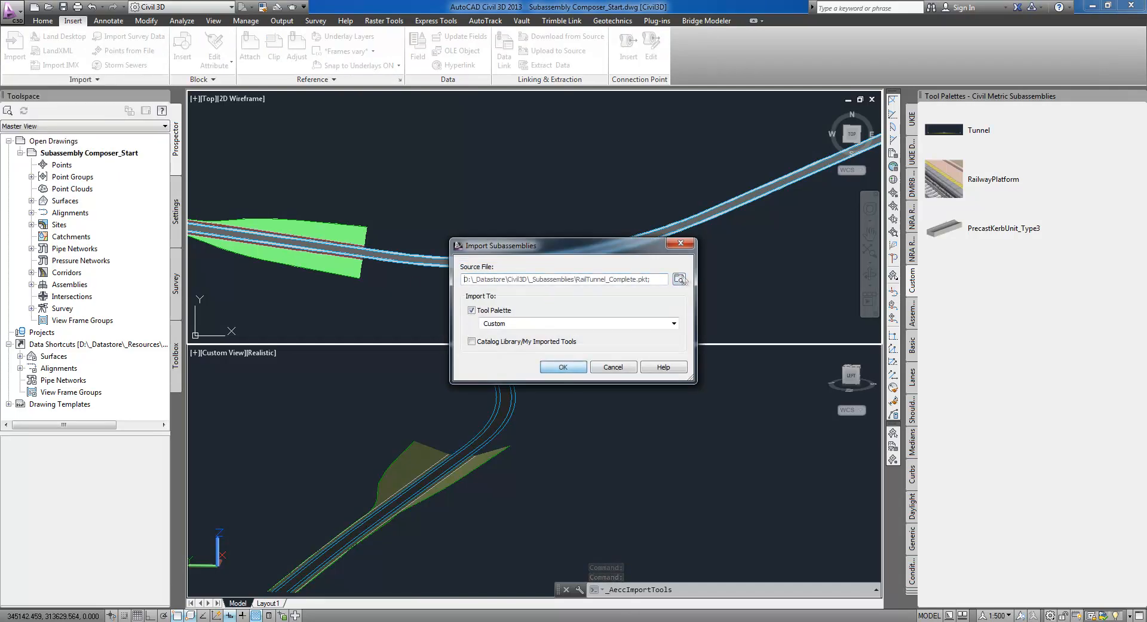
pyautogui.click(562, 365)
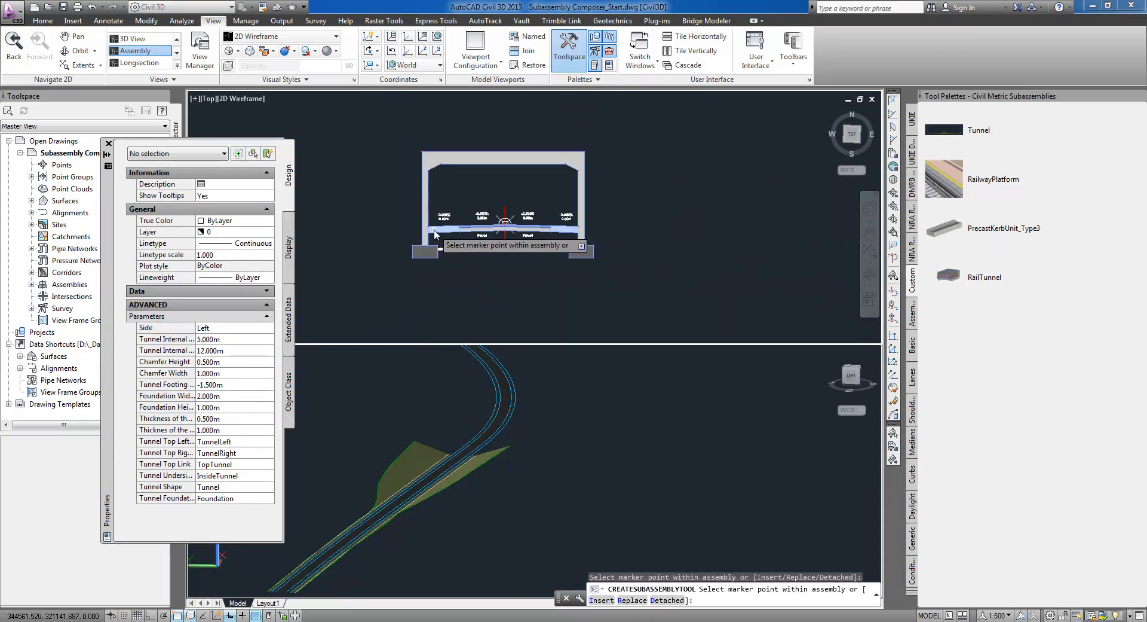
# Place the RailTunnel subassembly at the assembly's marker point in the Top viewport.
pyautogui.click(109, 142)
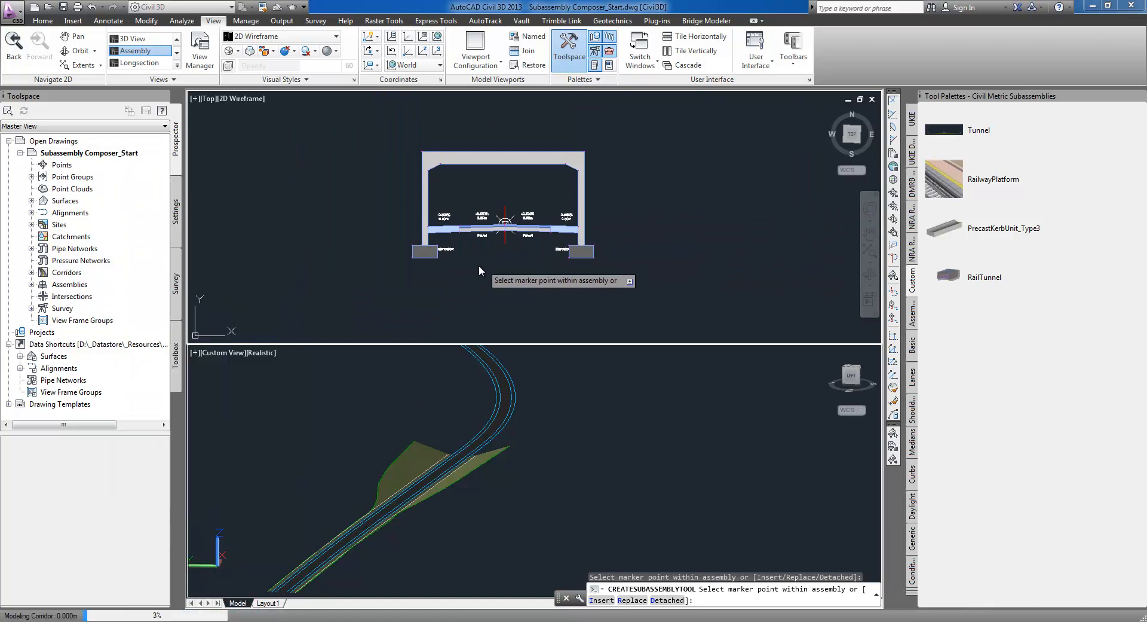